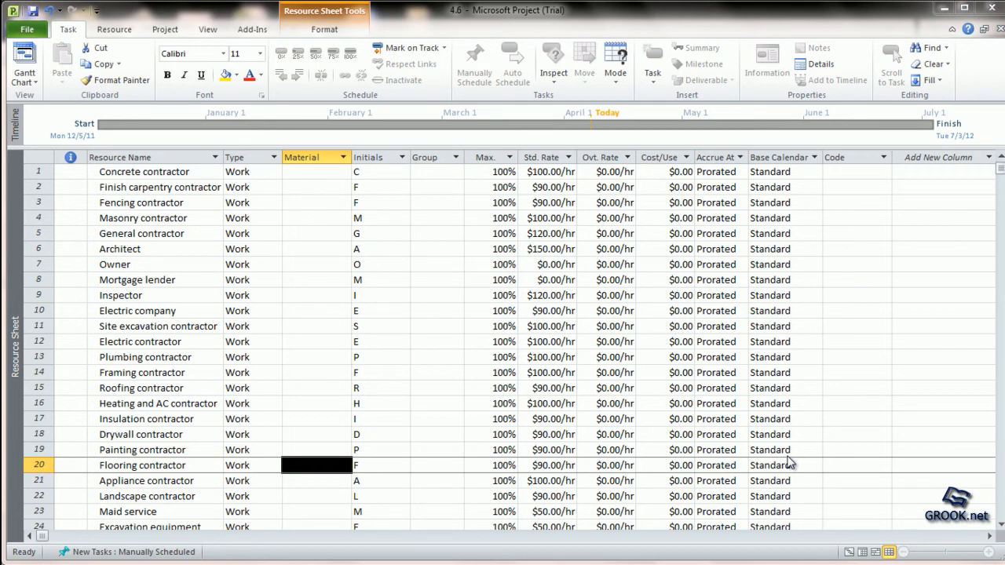
pyautogui.moveTo(418, 307)
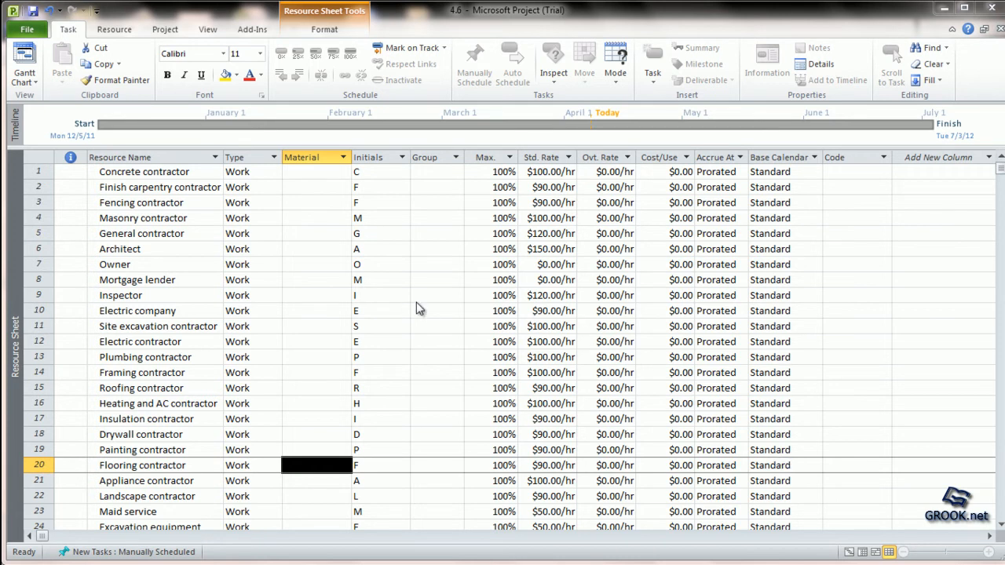
pyautogui.moveTo(456, 305)
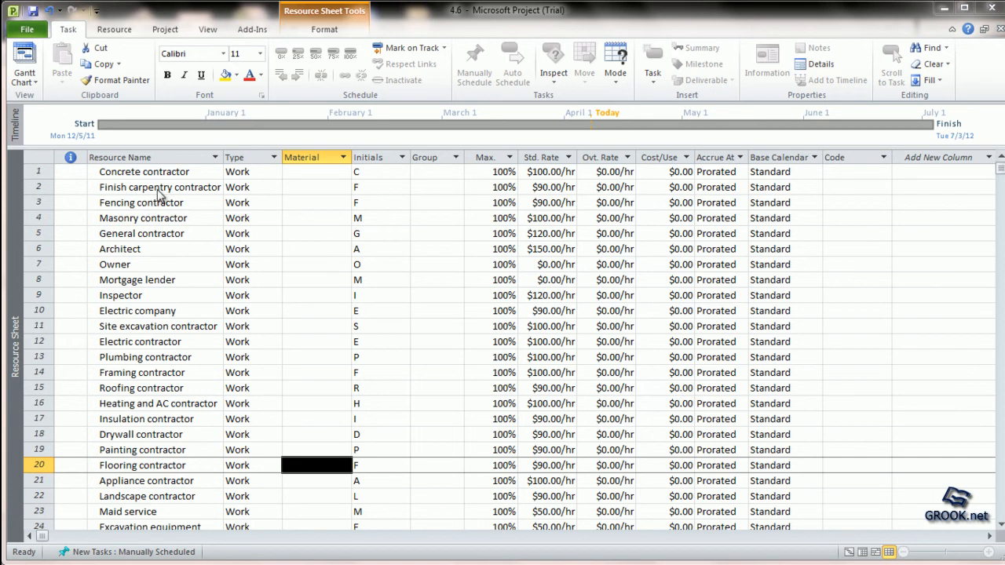
pyautogui.moveTo(175, 279)
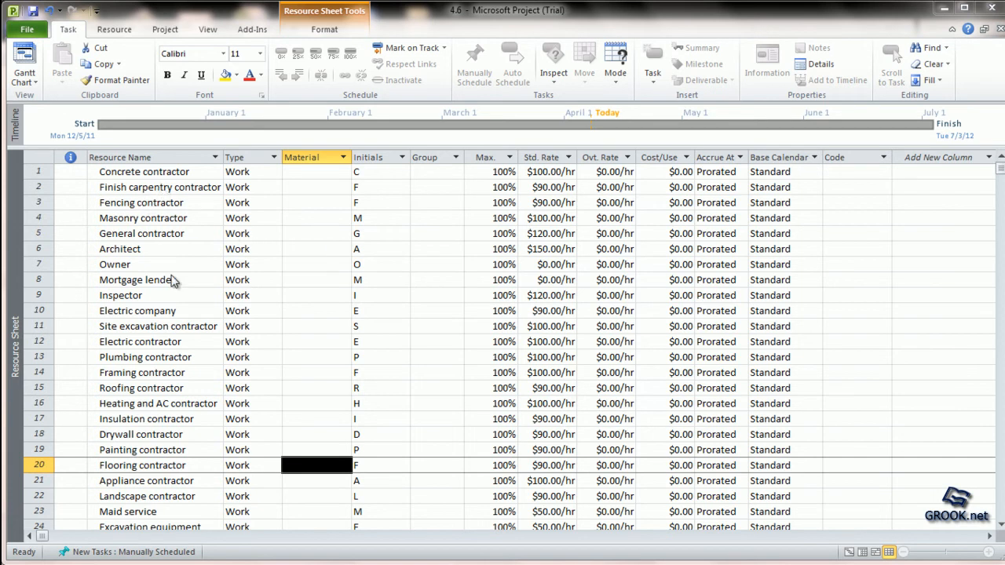
# - Open the General contractor's Resource Information and browse the General, Costs, Notes and Custom Fields pages
pyautogui.doubleClick(141, 232)
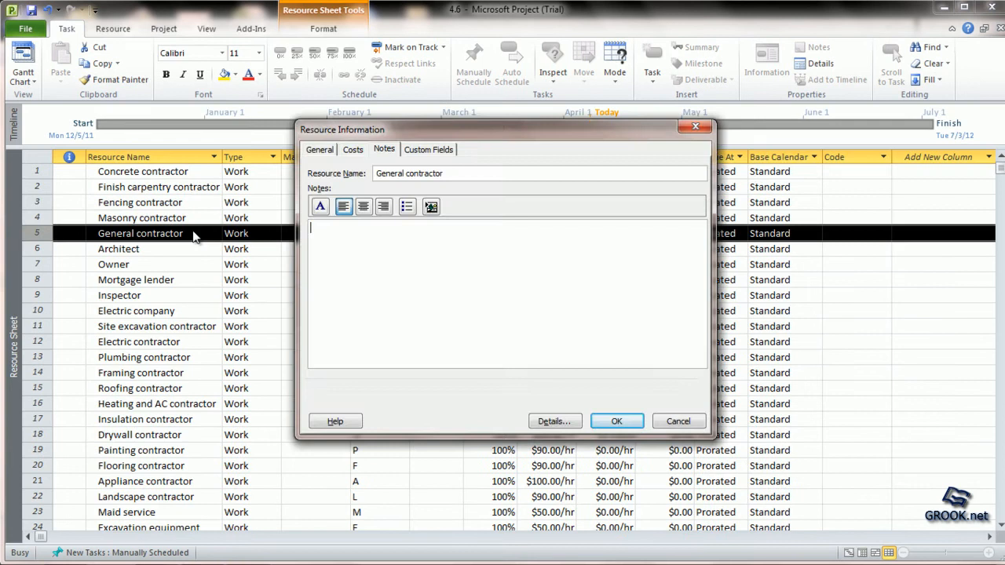
pyautogui.moveTo(333, 141)
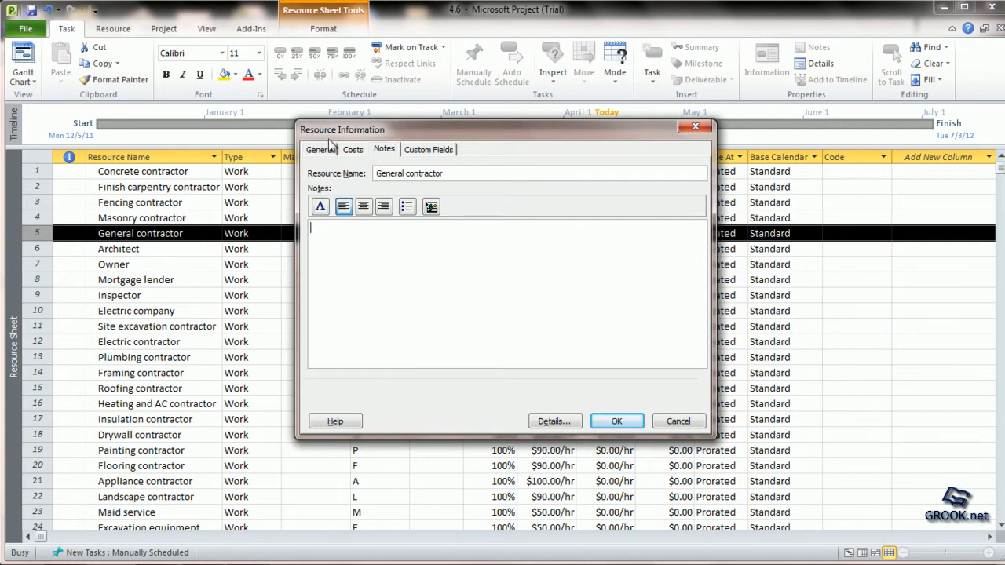
pyautogui.click(320, 149)
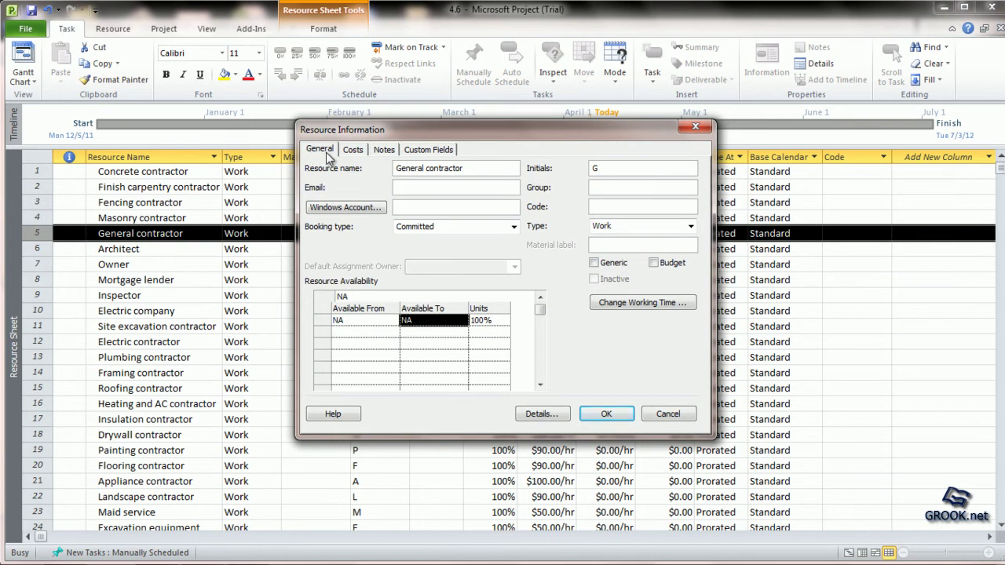
pyautogui.click(352, 149)
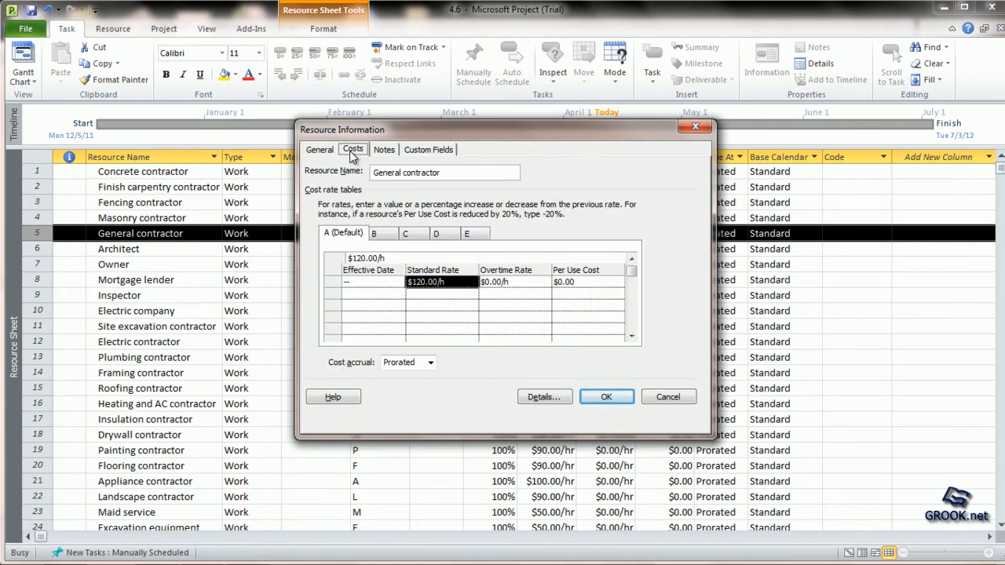
pyautogui.click(383, 150)
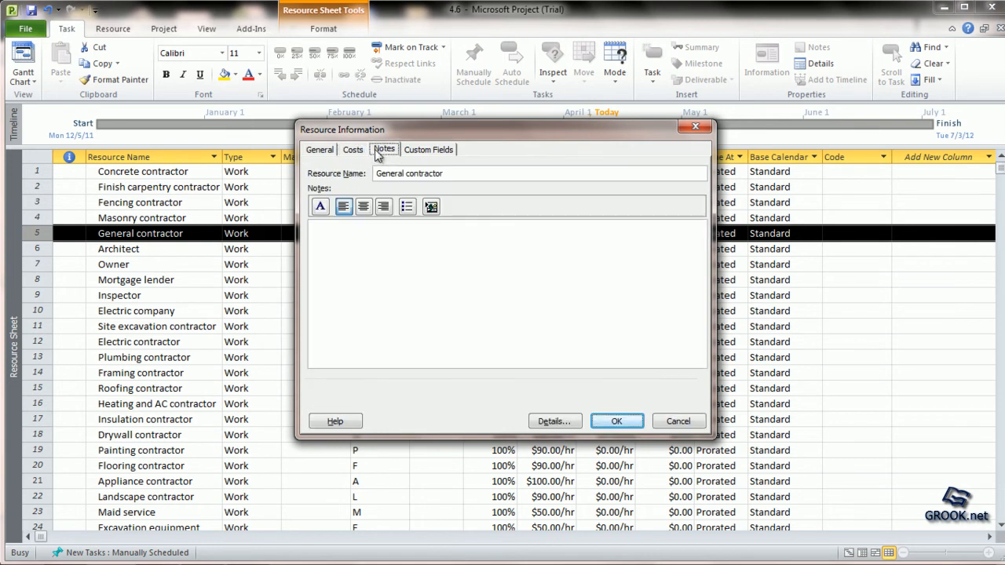
pyautogui.click(428, 150)
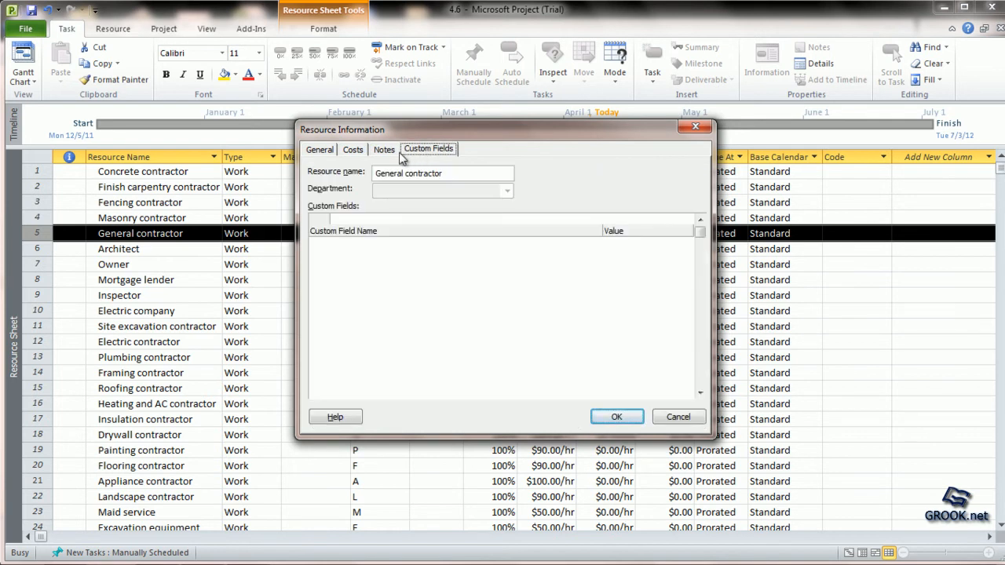
pyautogui.click(383, 149)
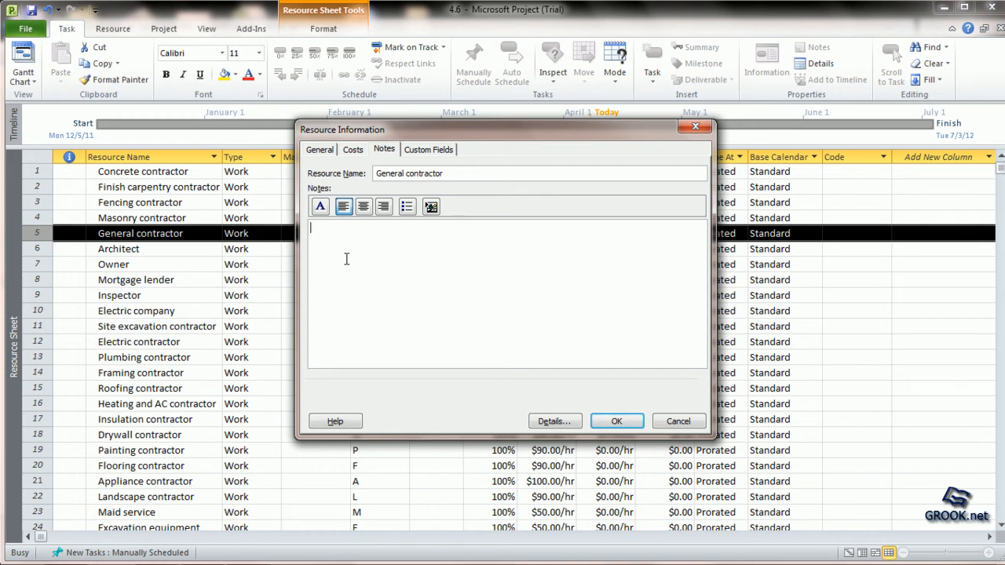
# - Write the note "Reffered by Grook" for the General contractor
pyautogui.write('ref')
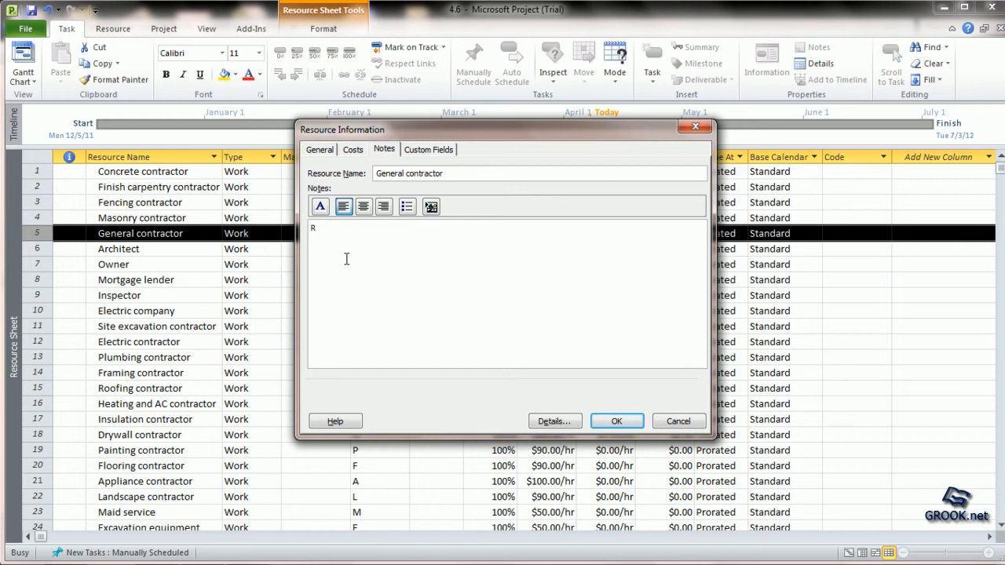
pyautogui.write('effered')
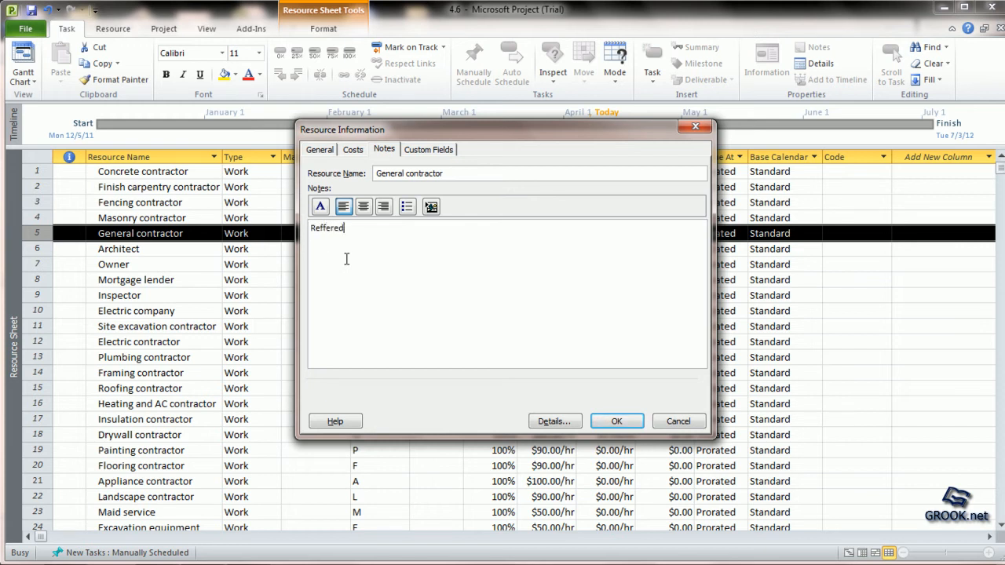
pyautogui.write('by')
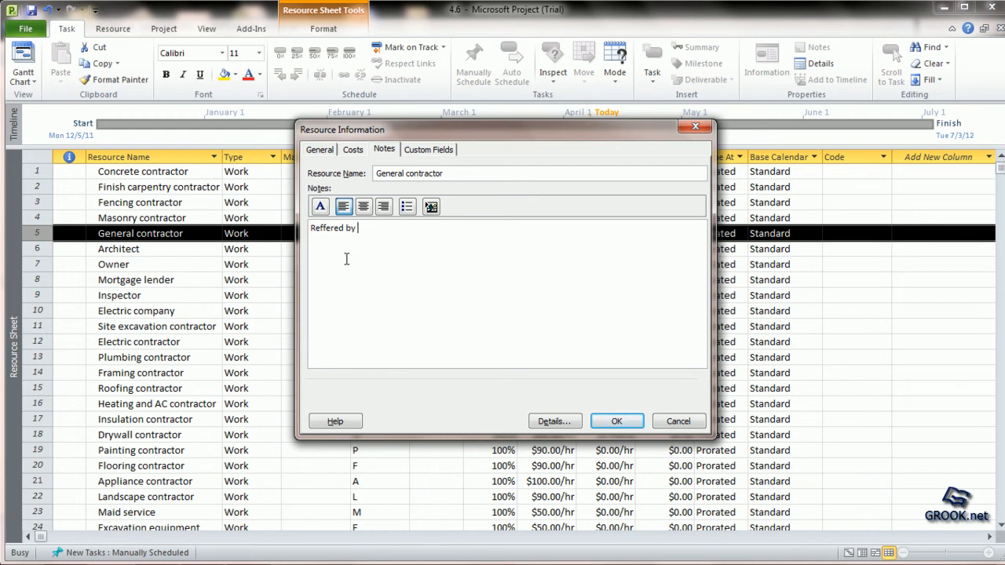
pyautogui.write('Grook')
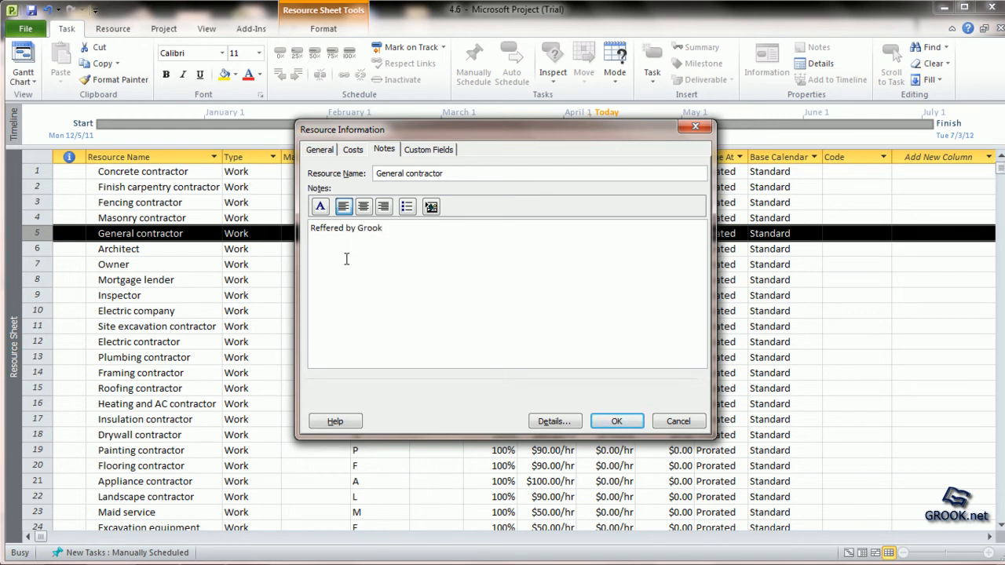
# - Restyle the note text in BankGothic Md BT at size 14
pyautogui.doubleClick(346, 228)
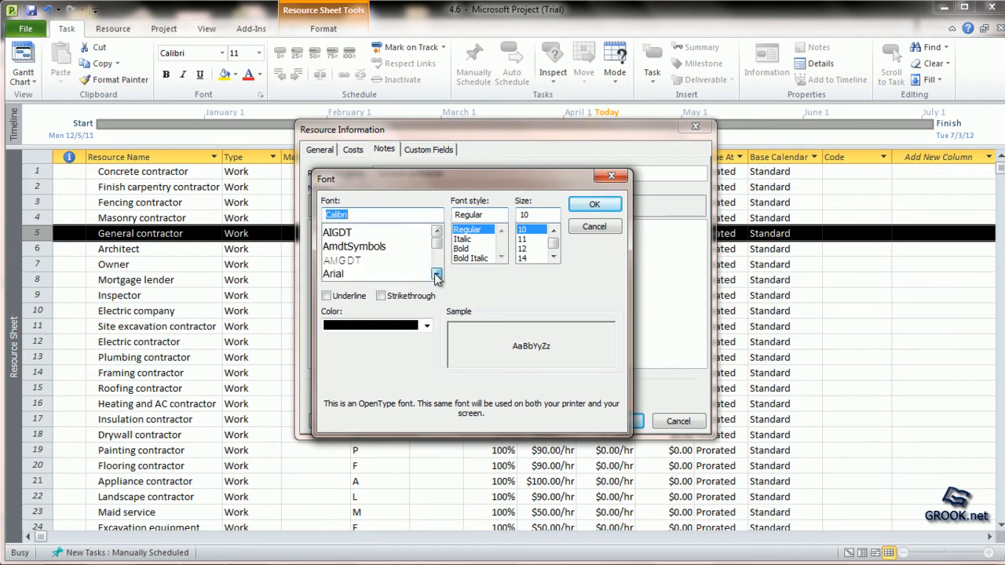
pyautogui.scroll(-3)
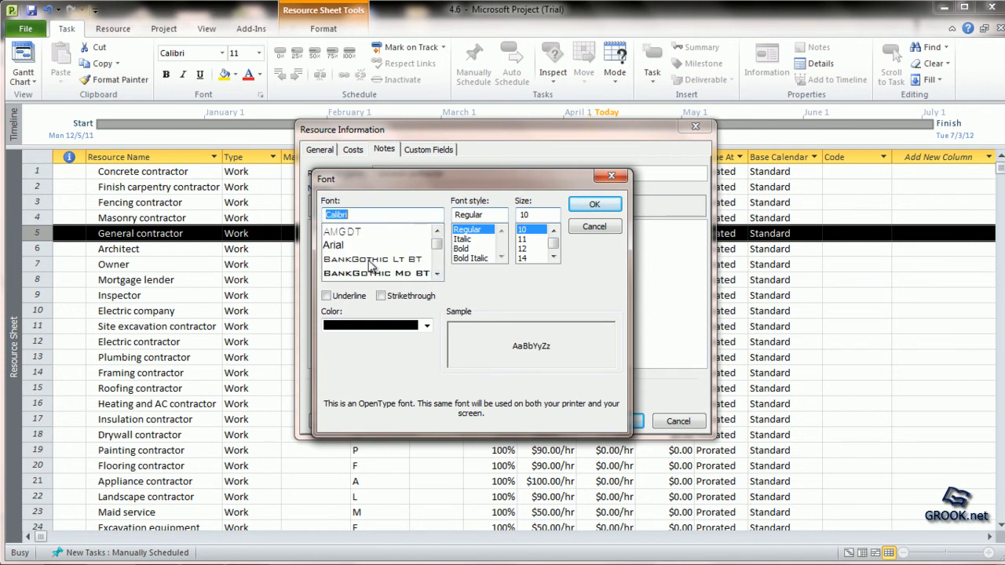
pyautogui.click(373, 273)
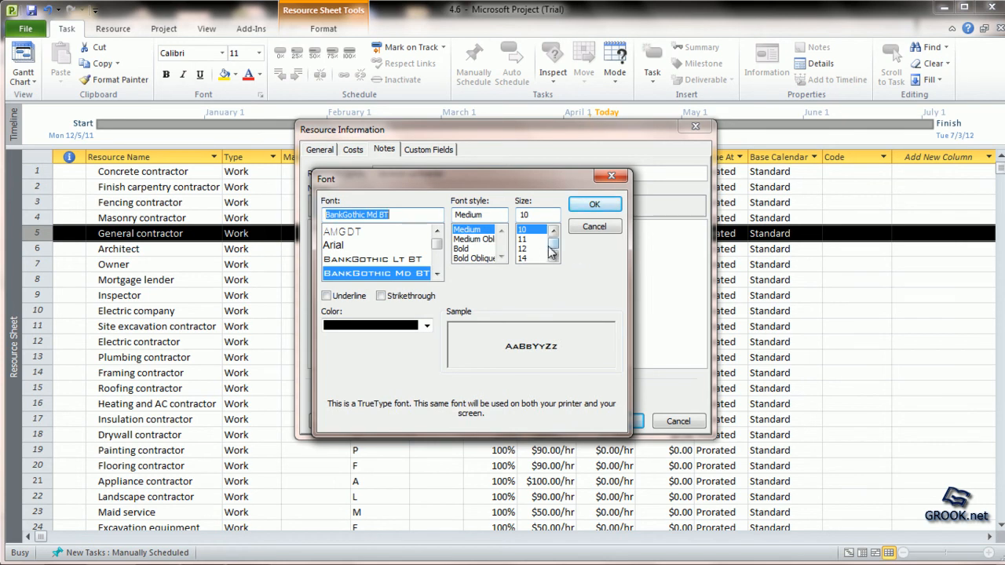
pyautogui.click(526, 249)
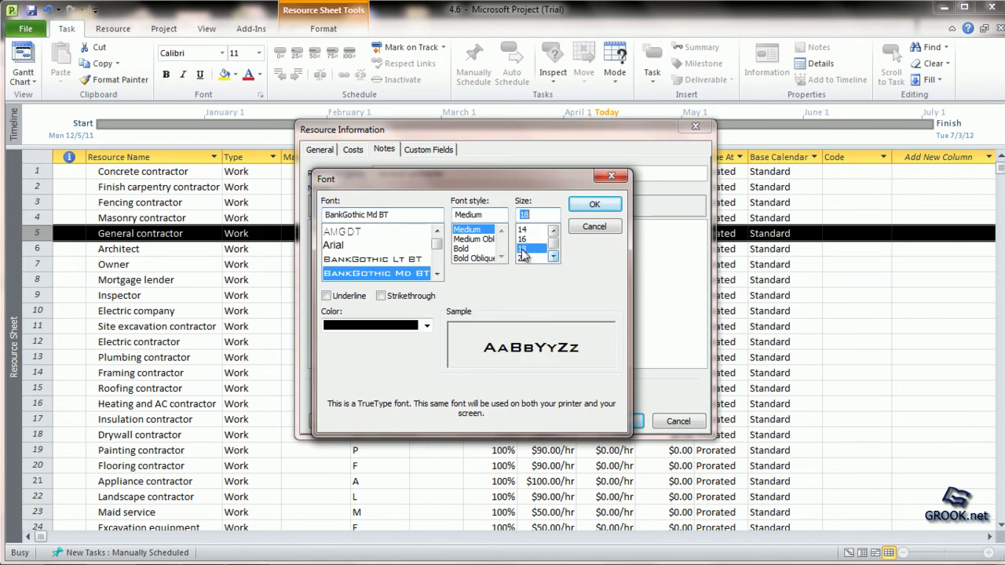
pyautogui.click(594, 204)
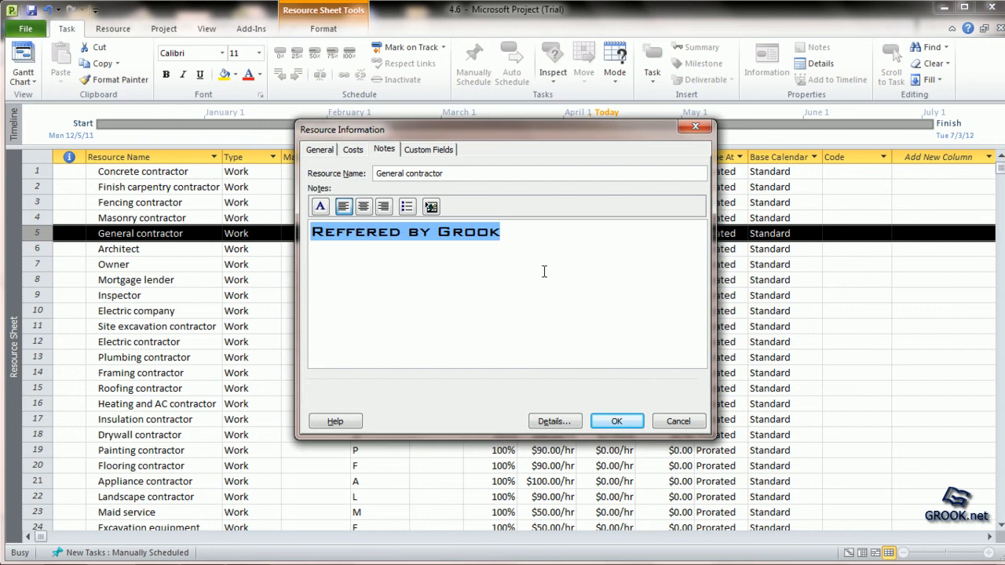
pyautogui.moveTo(530, 356)
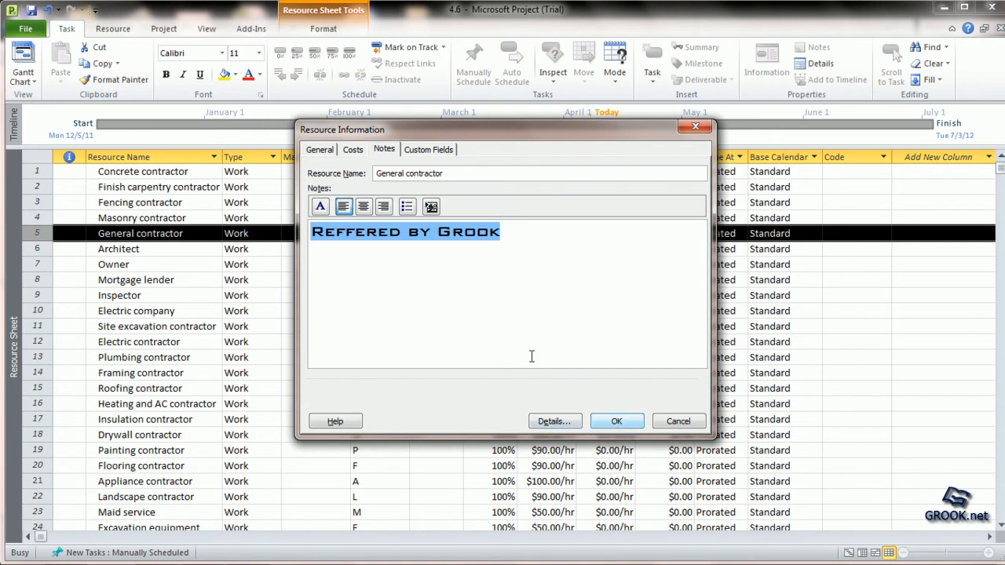
# - Right-align and bullet the note, then save it so General contractor shows a note indicator
pyautogui.click(384, 207)
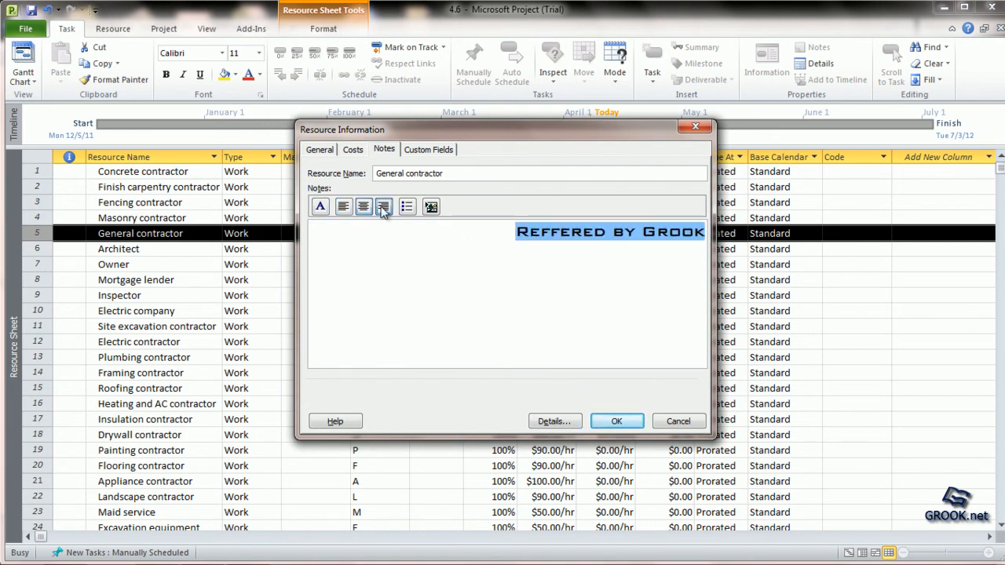
pyautogui.click(407, 207)
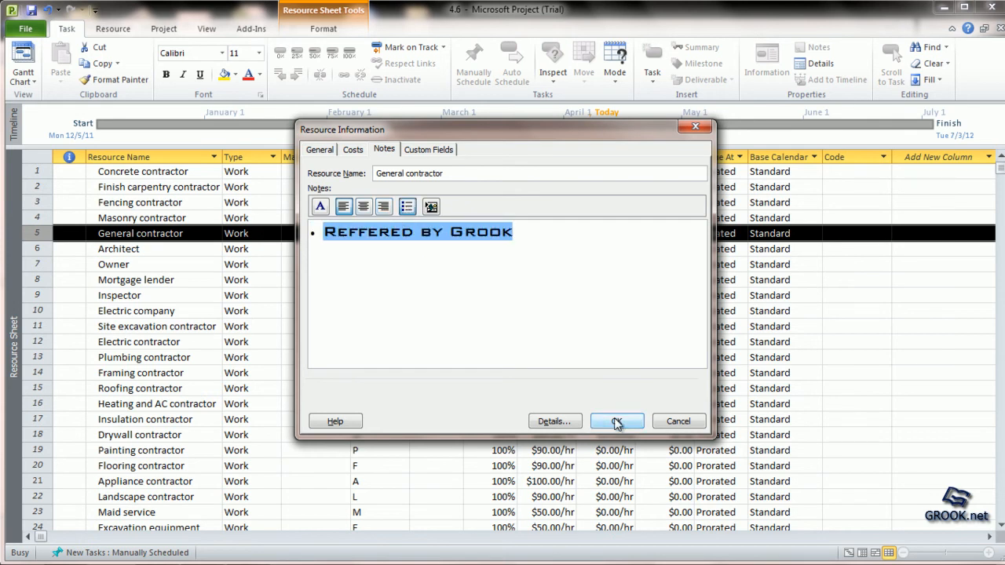
pyautogui.click(616, 421)
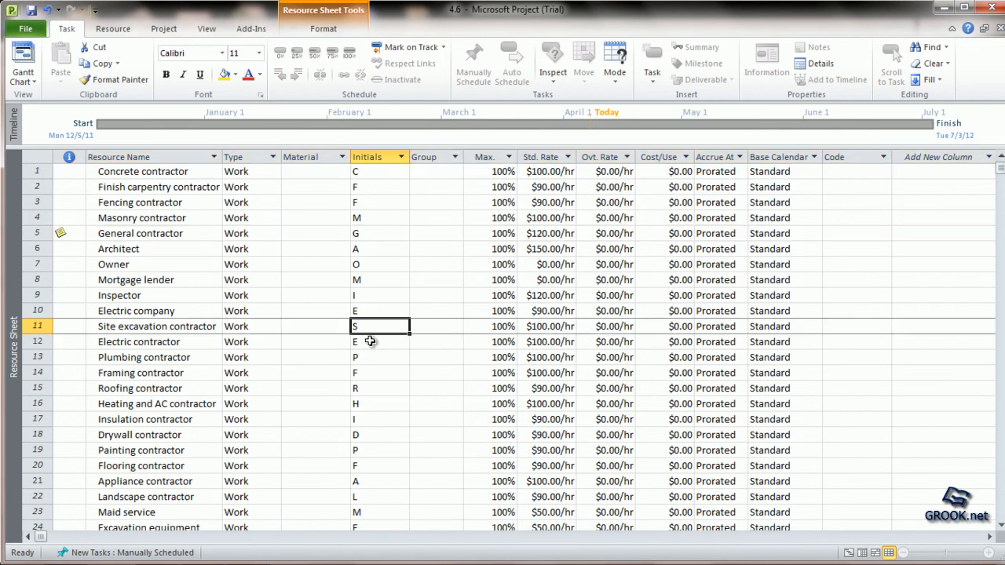
# - Write the note "Check for latest system- HVAC" for the Heating and AC contractor
pyautogui.scroll(-3)
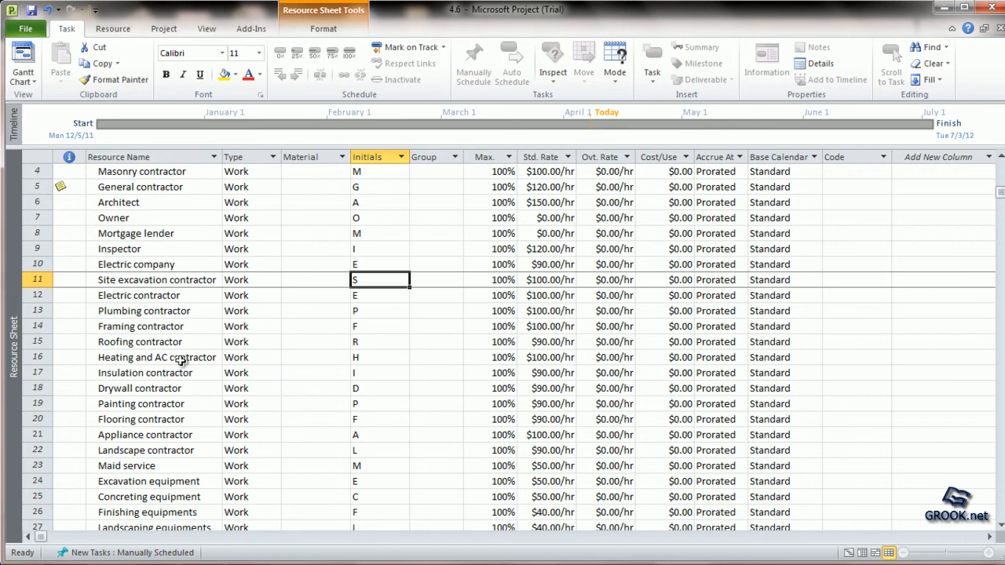
pyautogui.doubleClick(157, 358)
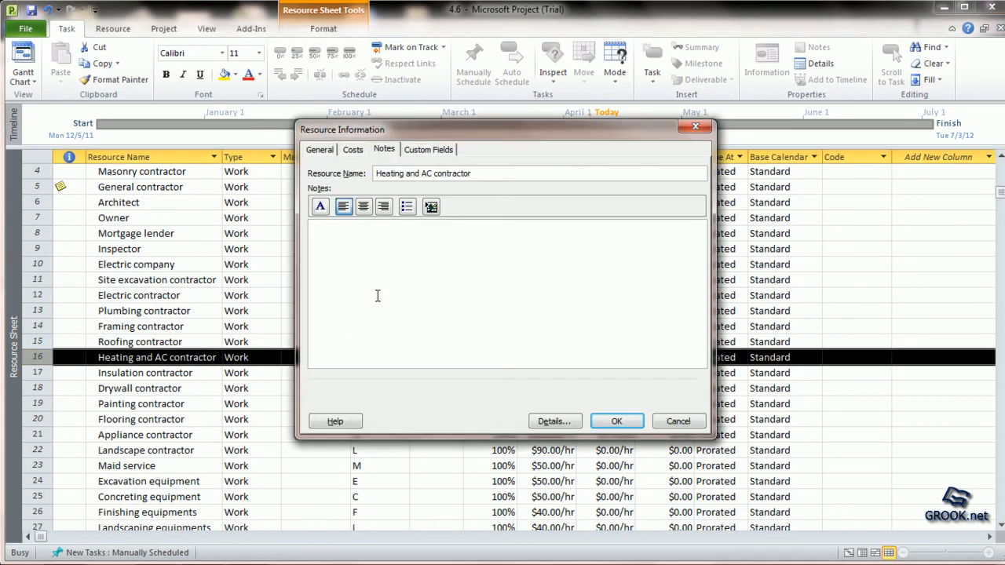
pyautogui.moveTo(468, 330)
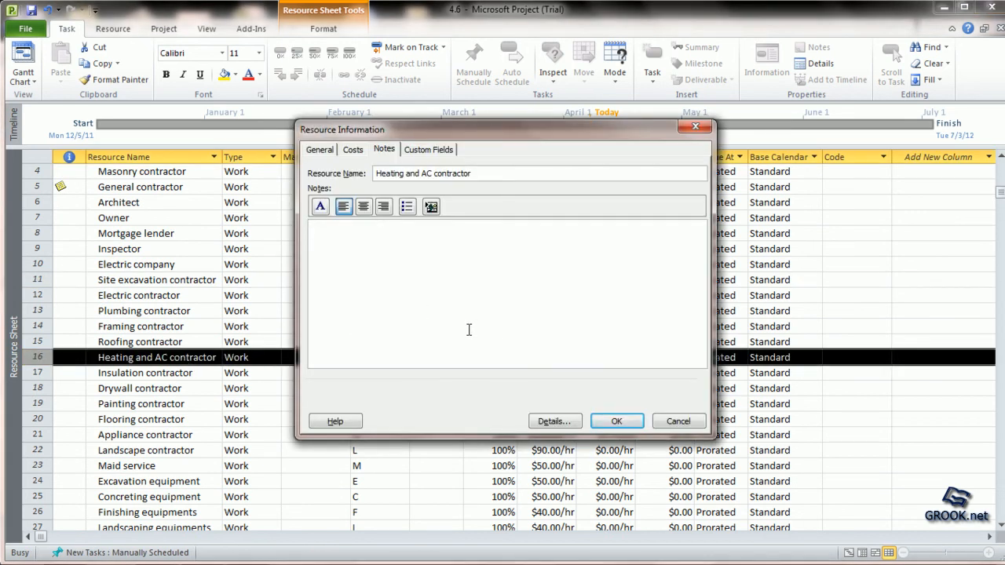
pyautogui.write('Check for la')
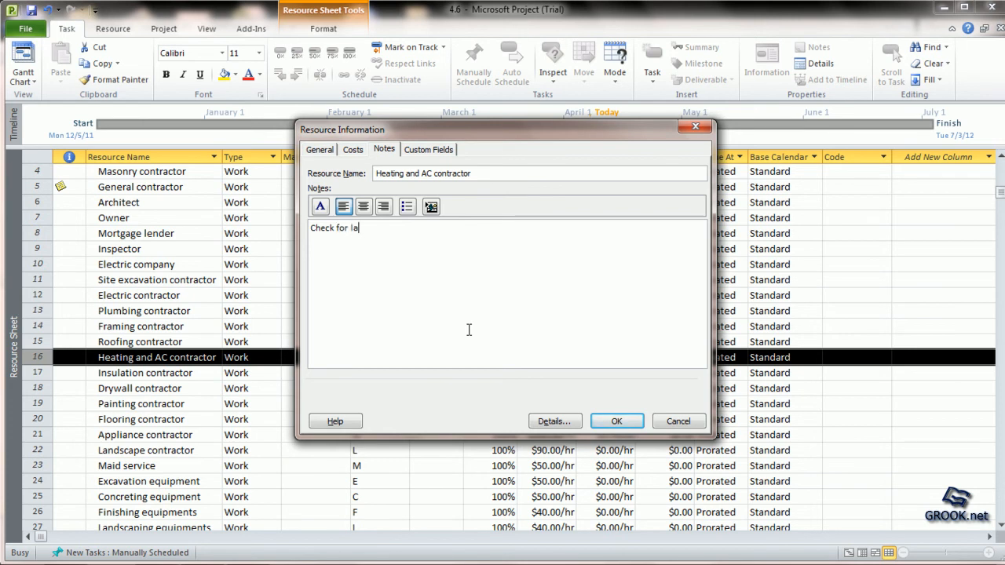
pyautogui.write('test syste')
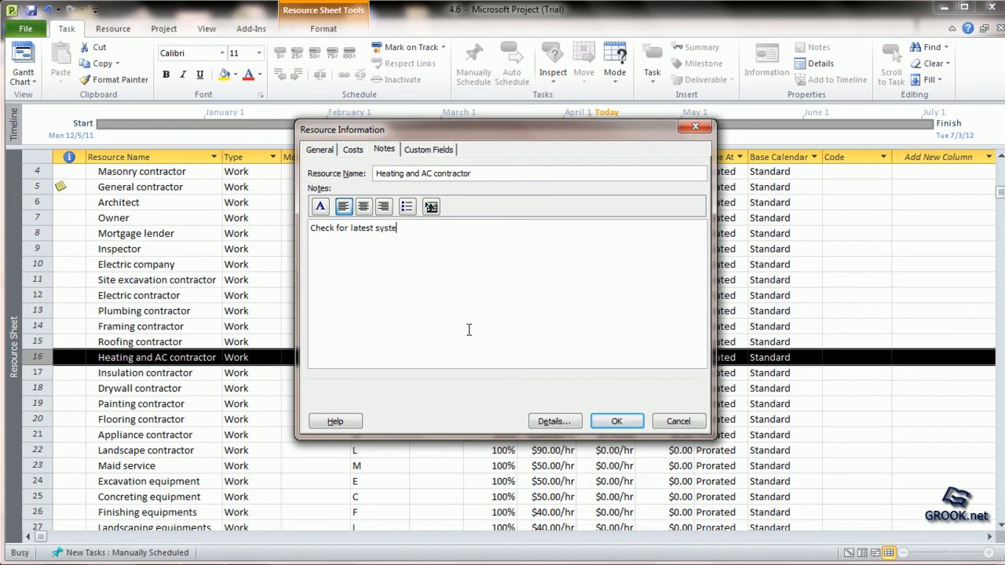
pyautogui.write('m- H')
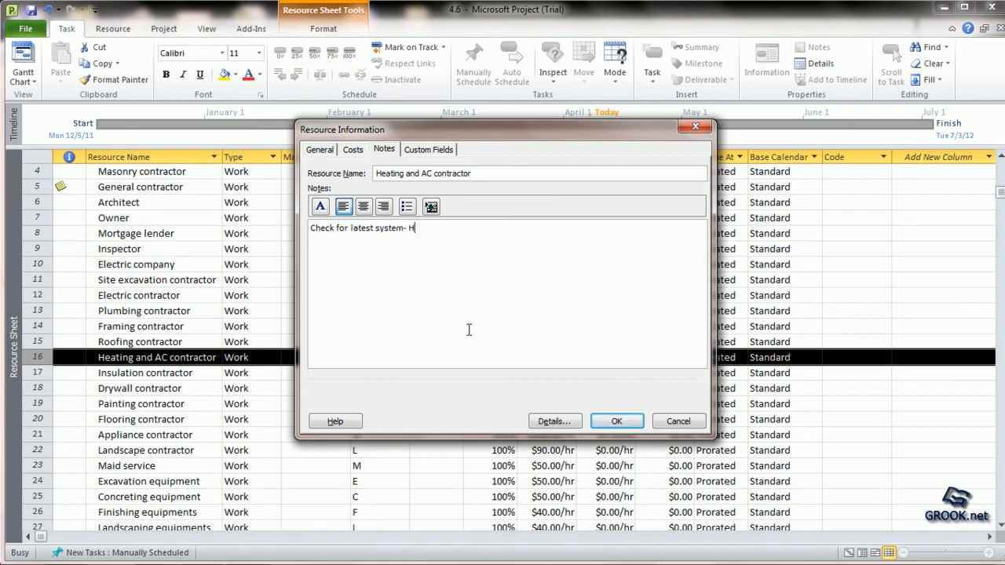
pyautogui.write('VAC')
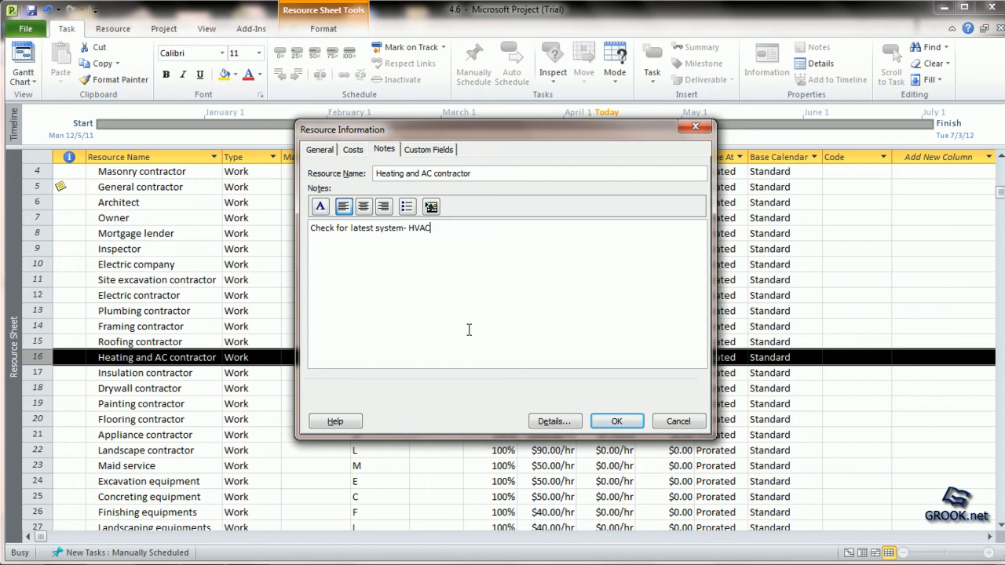
# - Set the whole note text in the Cambria font
pyautogui.tripleClick(369, 228)
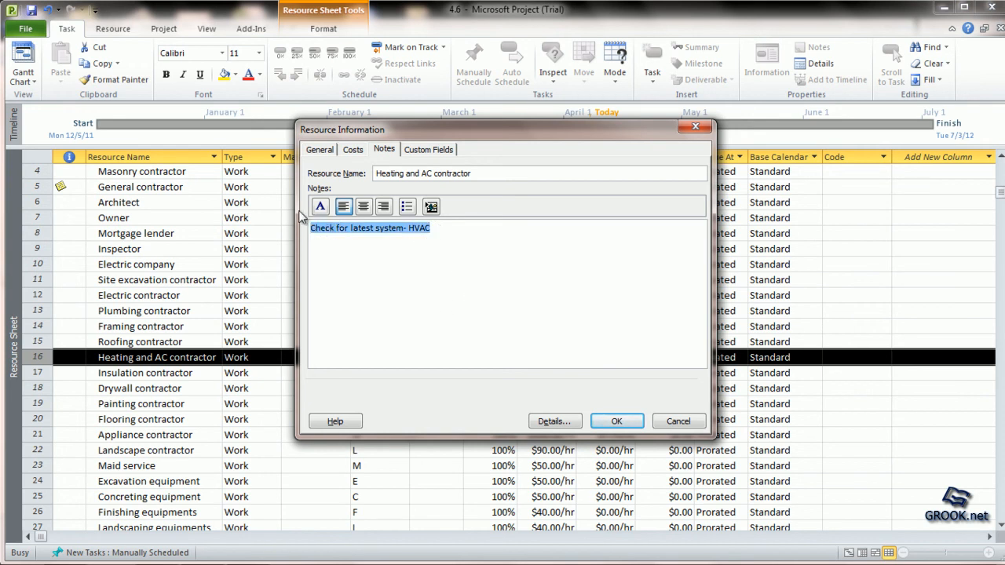
pyautogui.click(321, 206)
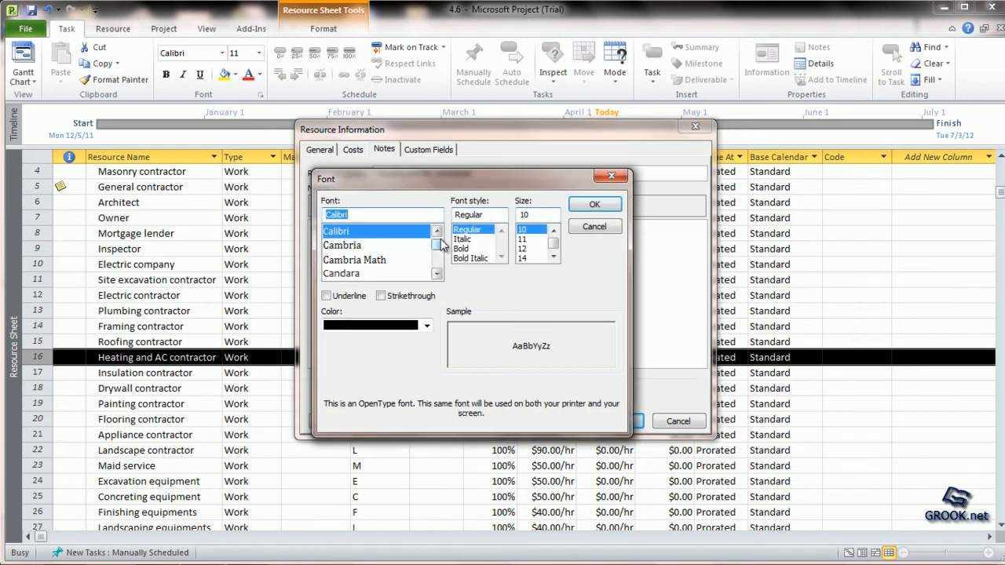
pyautogui.click(342, 245)
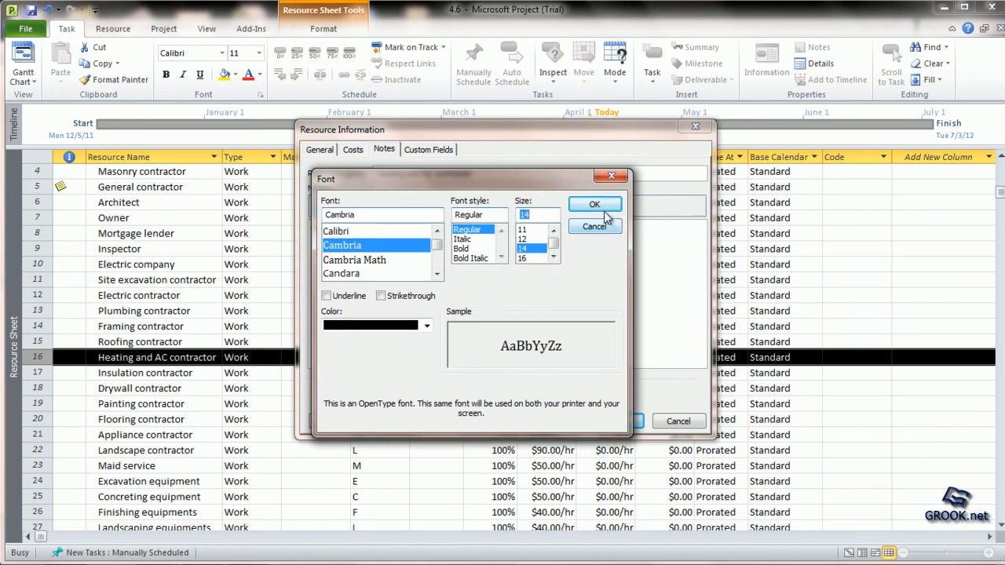
pyautogui.click(593, 204)
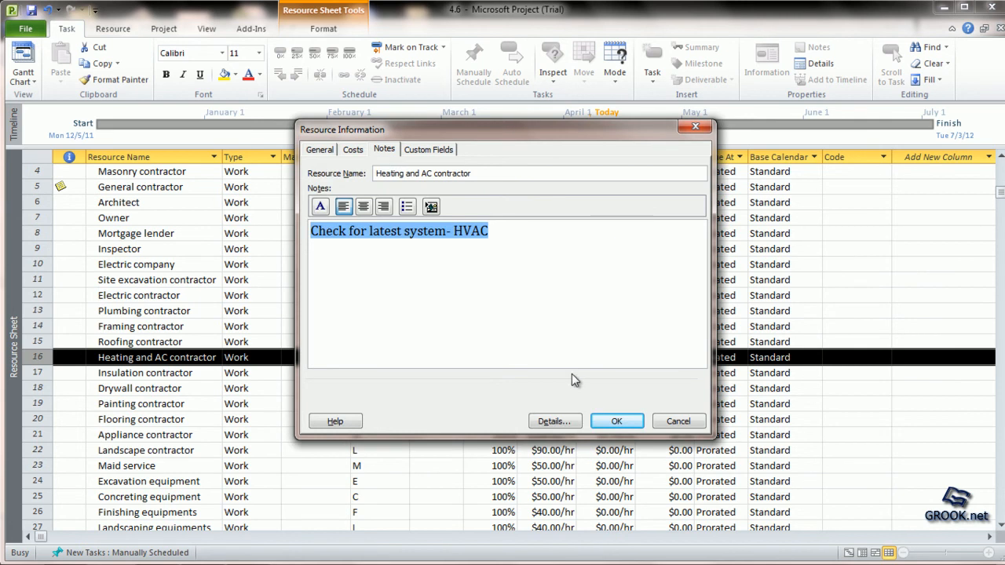
# - Save the Heating and AC contractor note and add a Notes column showing each resource's note text
pyautogui.click(615, 421)
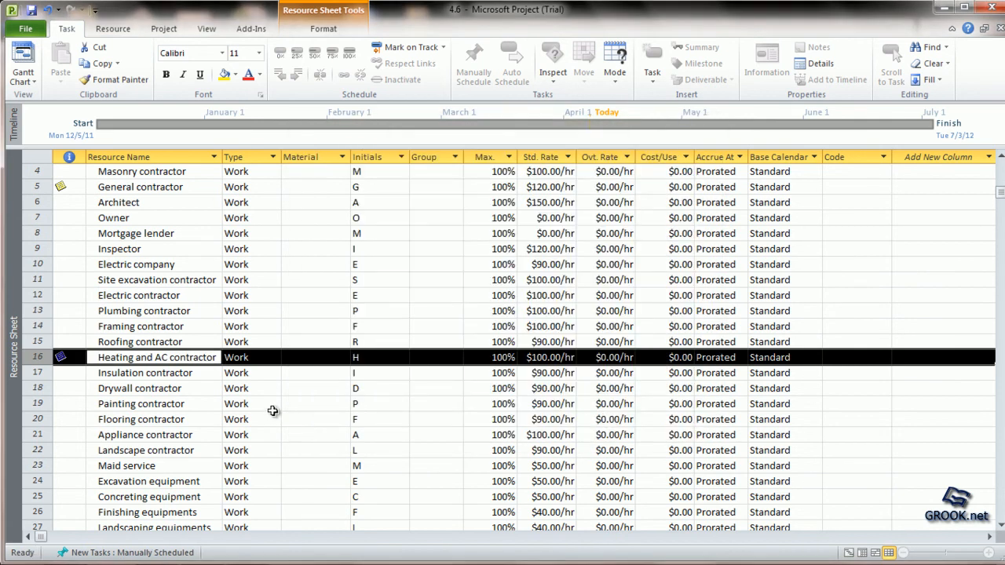
pyautogui.click(314, 403)
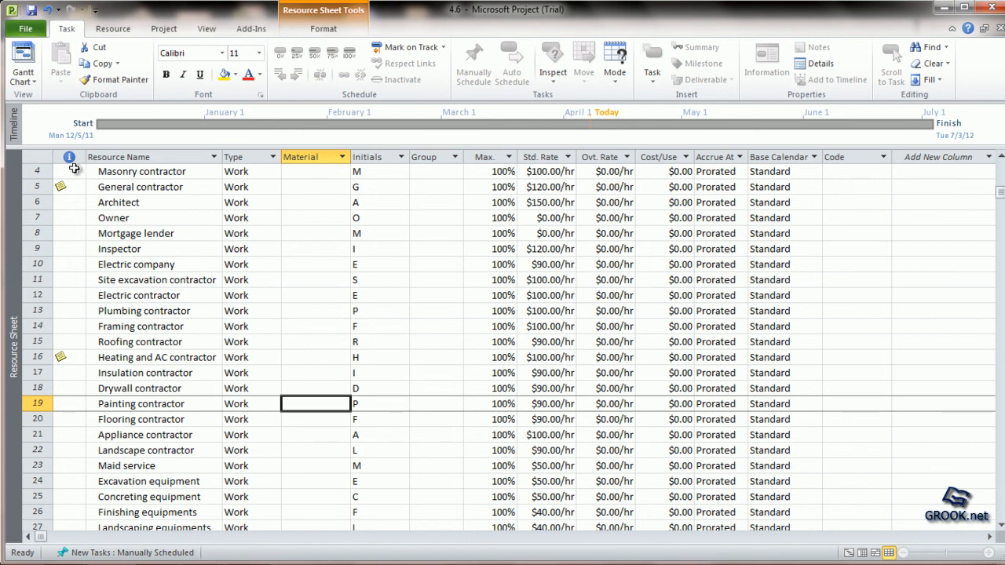
pyautogui.moveTo(71, 157)
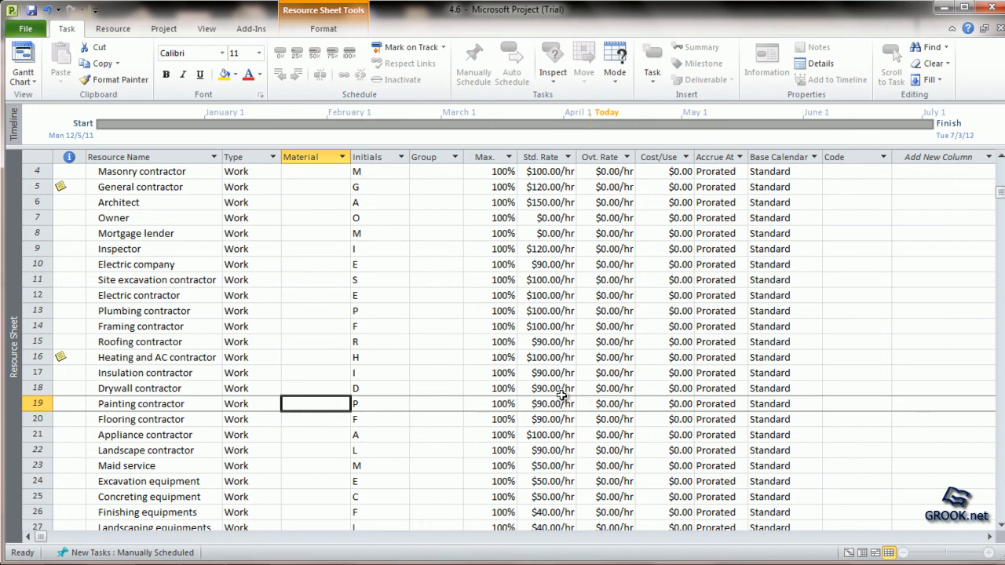
pyautogui.moveTo(763, 383)
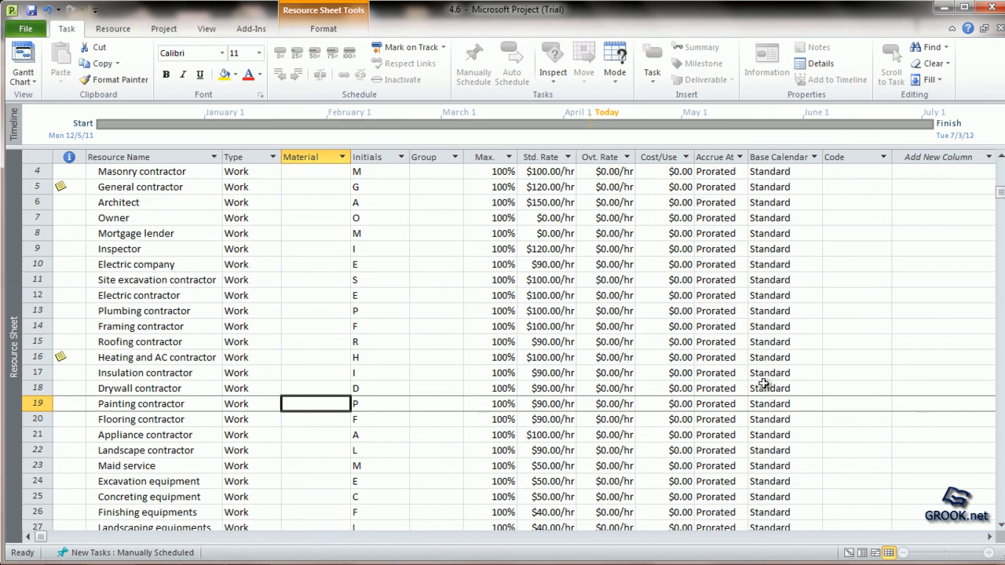
pyautogui.moveTo(938, 157)
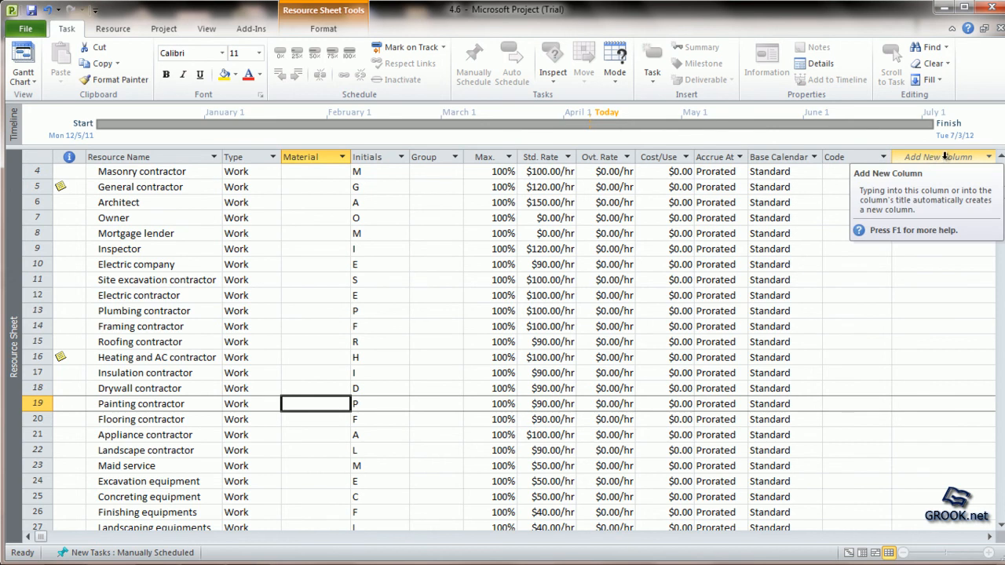
pyautogui.click(939, 157)
pyautogui.write('Notes')
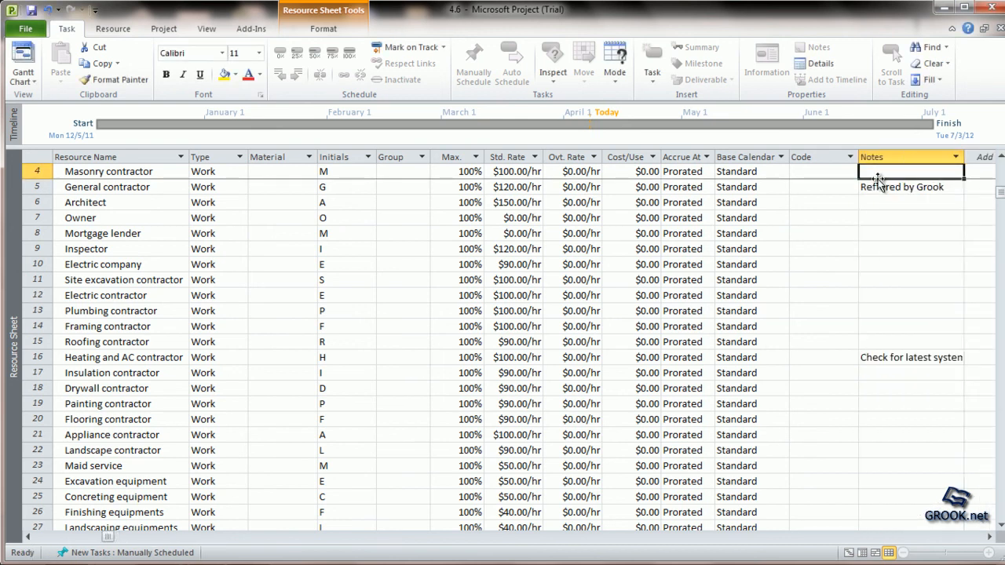
pyautogui.moveTo(880, 157)
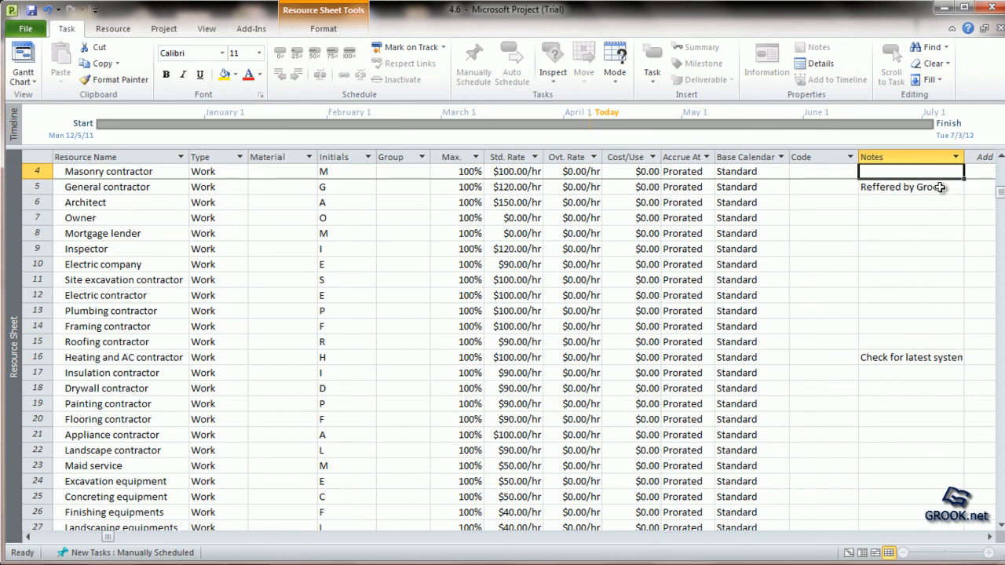
pyautogui.moveTo(924, 358)
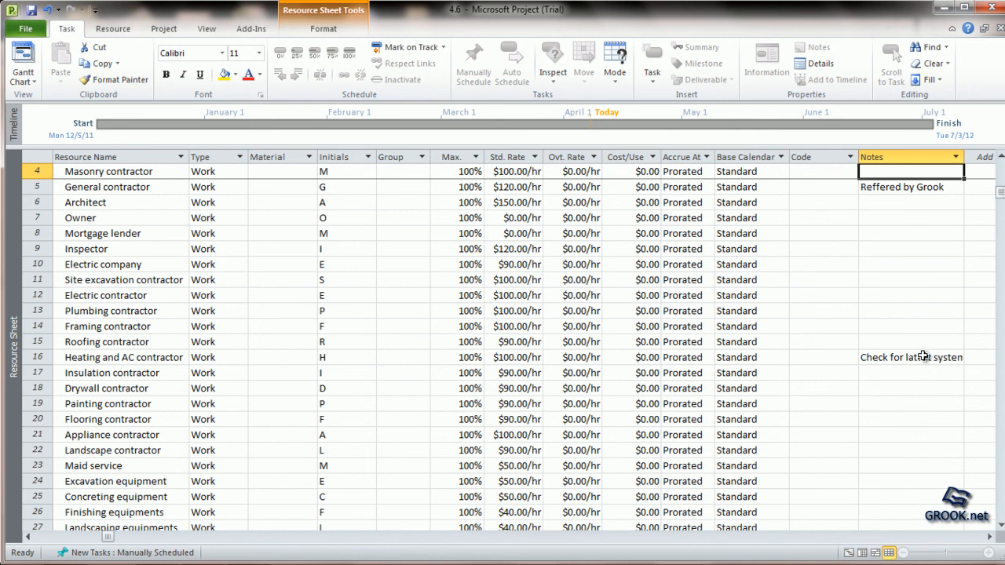